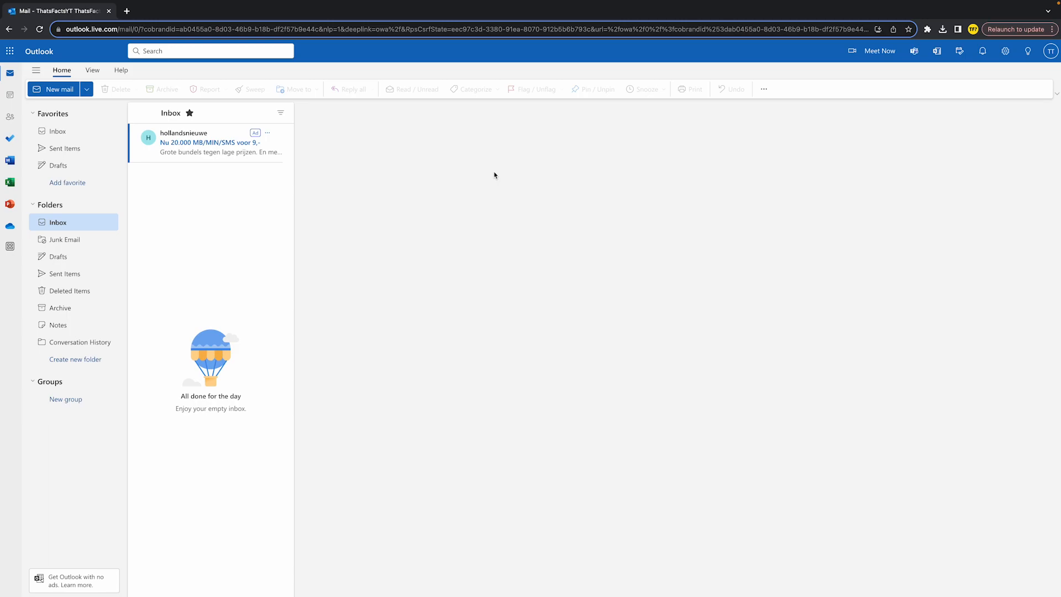
mouse_move(485, 176)
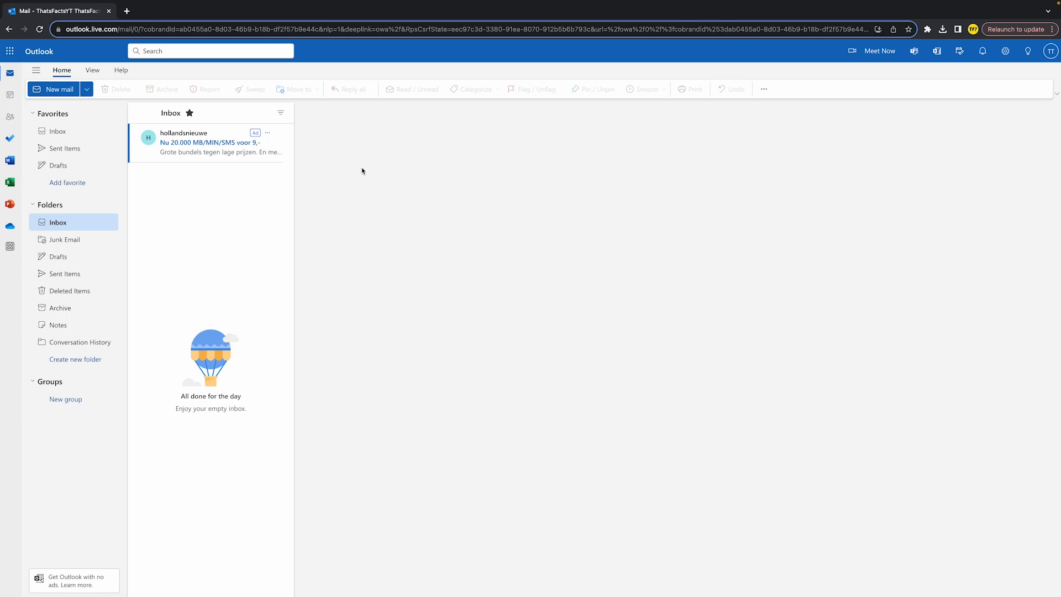
mouse_move(437, 295)
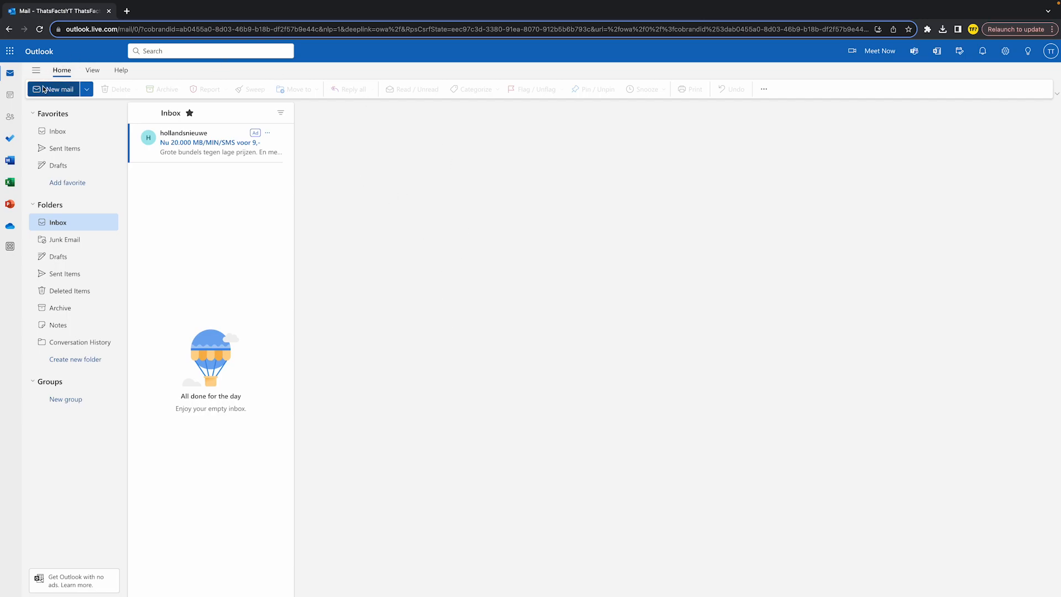
Step: Start a new email and attach 'Video 787.png' from the Thumbnails folder on this computer
click(55, 88)
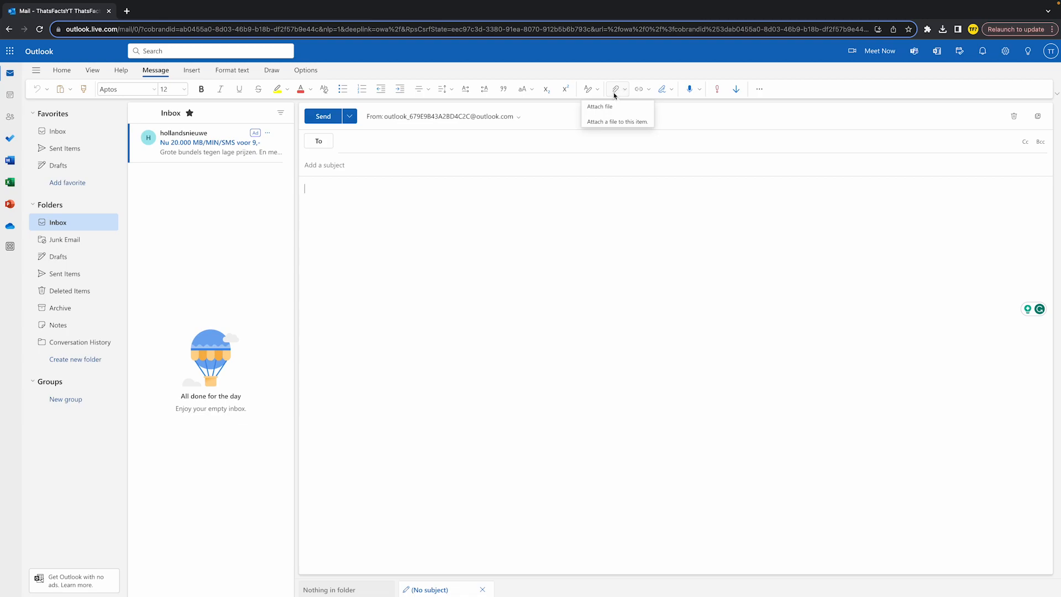
click(615, 88)
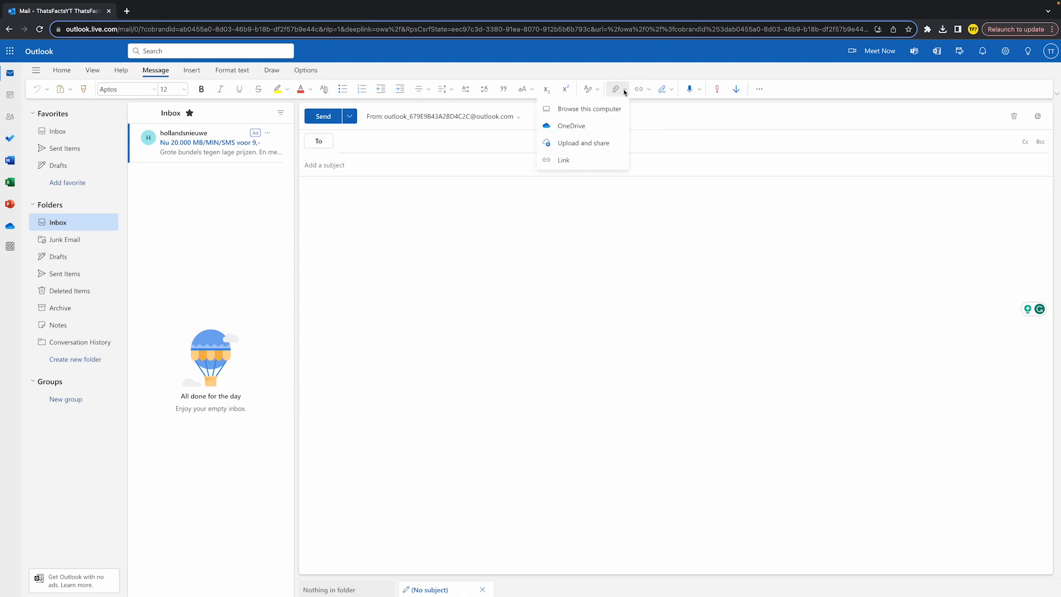
mouse_move(587, 109)
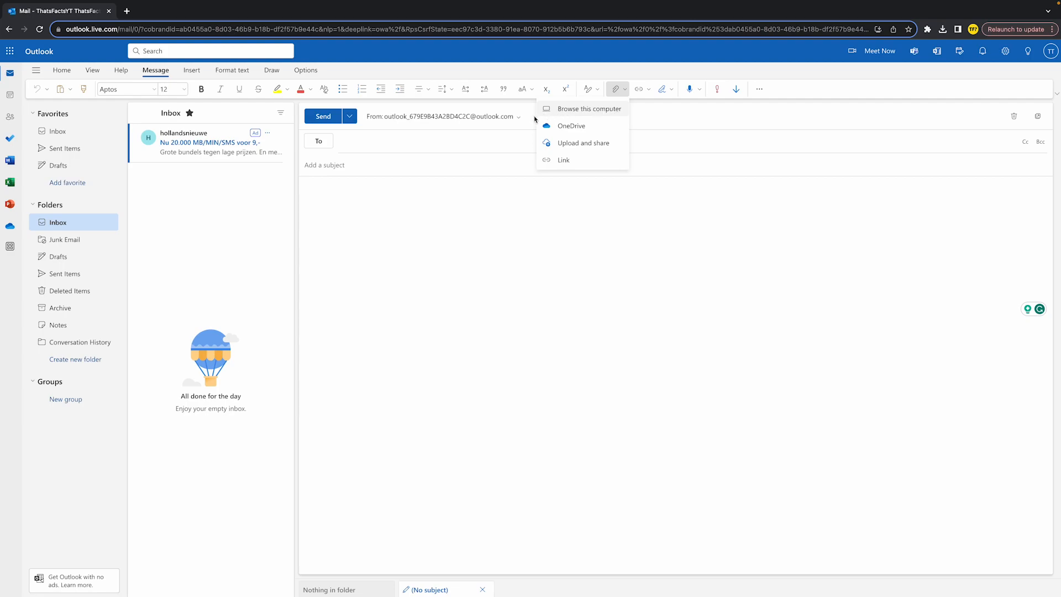
mouse_move(584, 142)
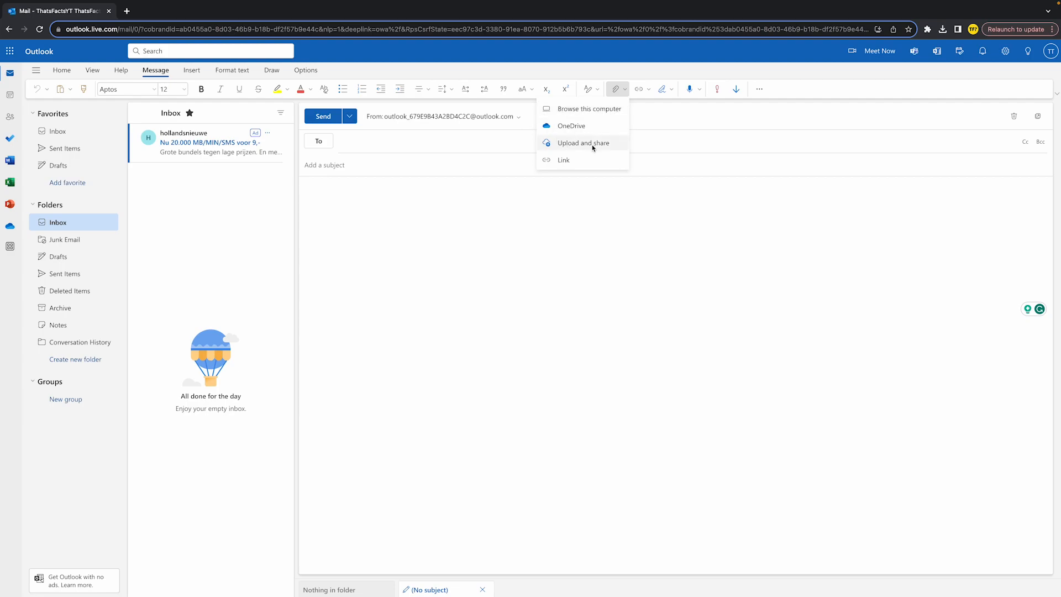
mouse_move(563, 160)
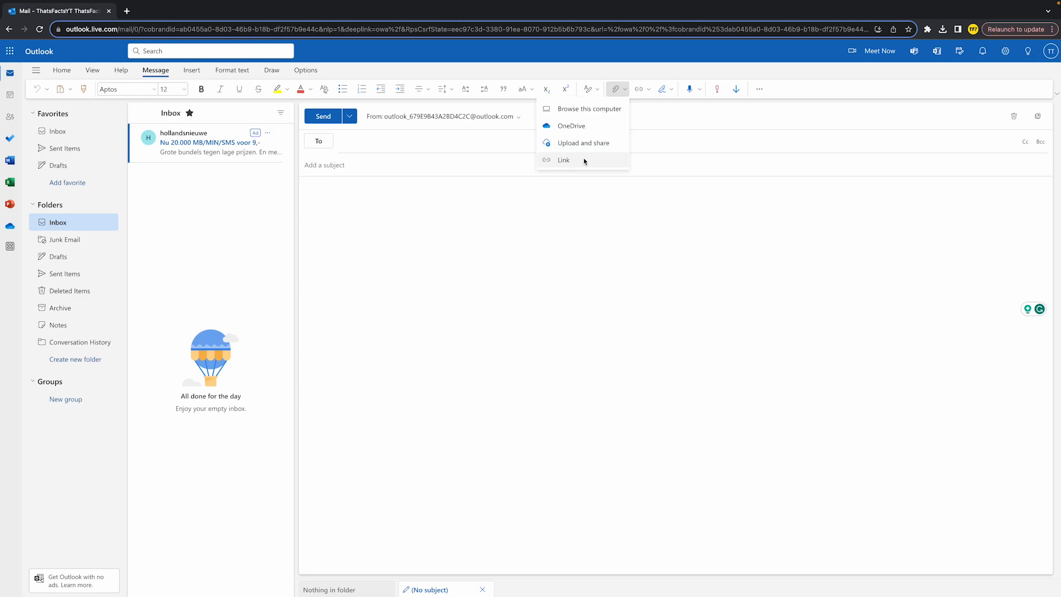
mouse_move(586, 109)
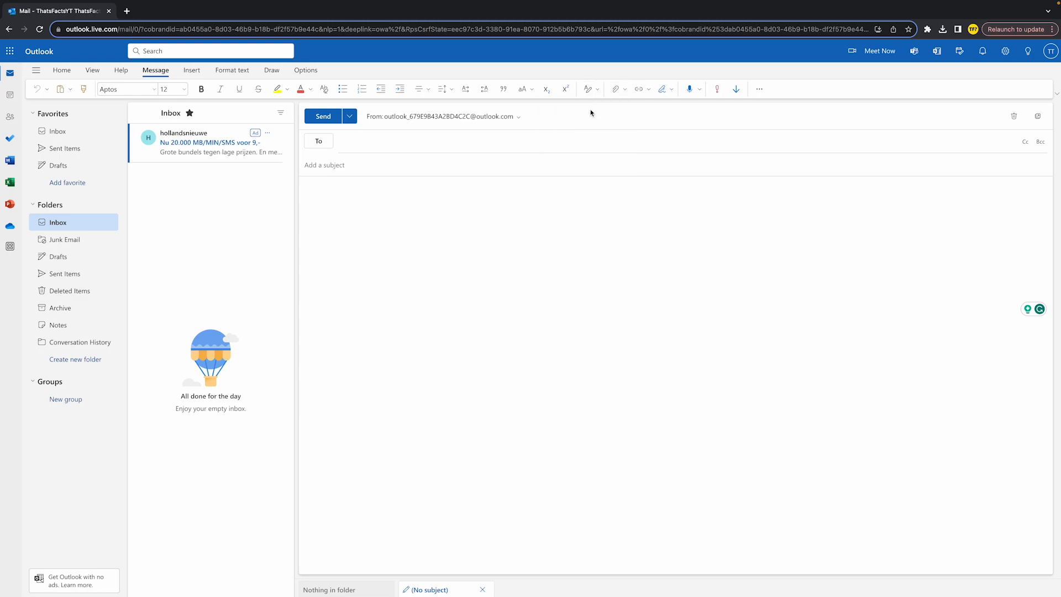
click(614, 88)
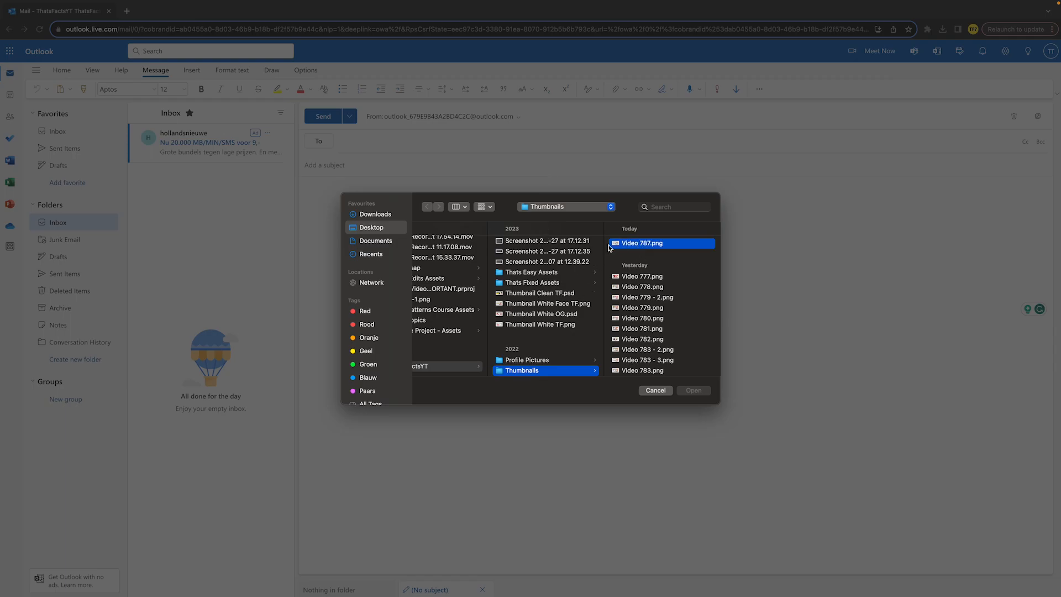
click(641, 243)
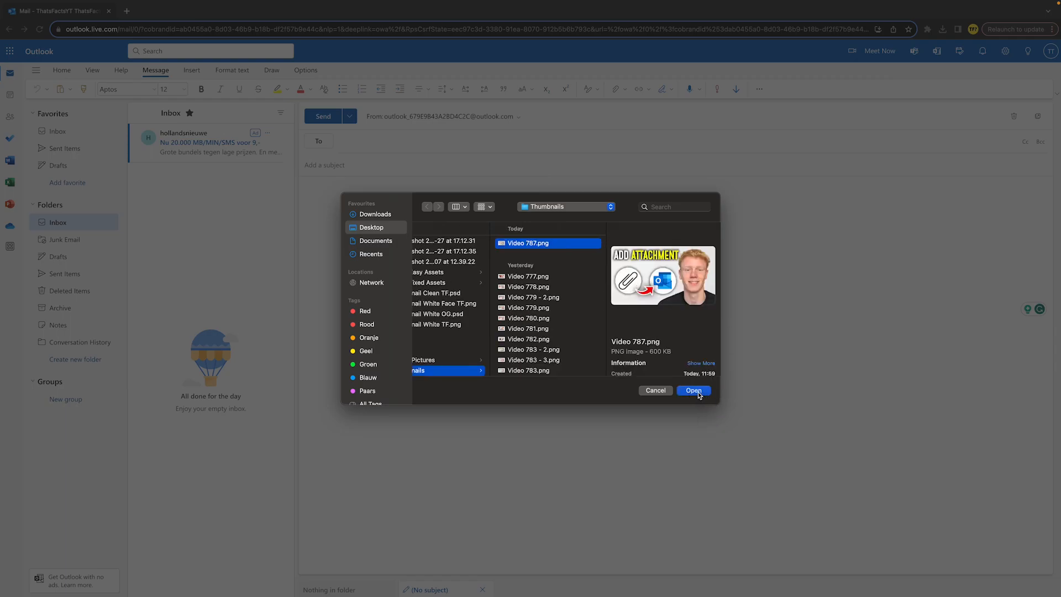
click(694, 391)
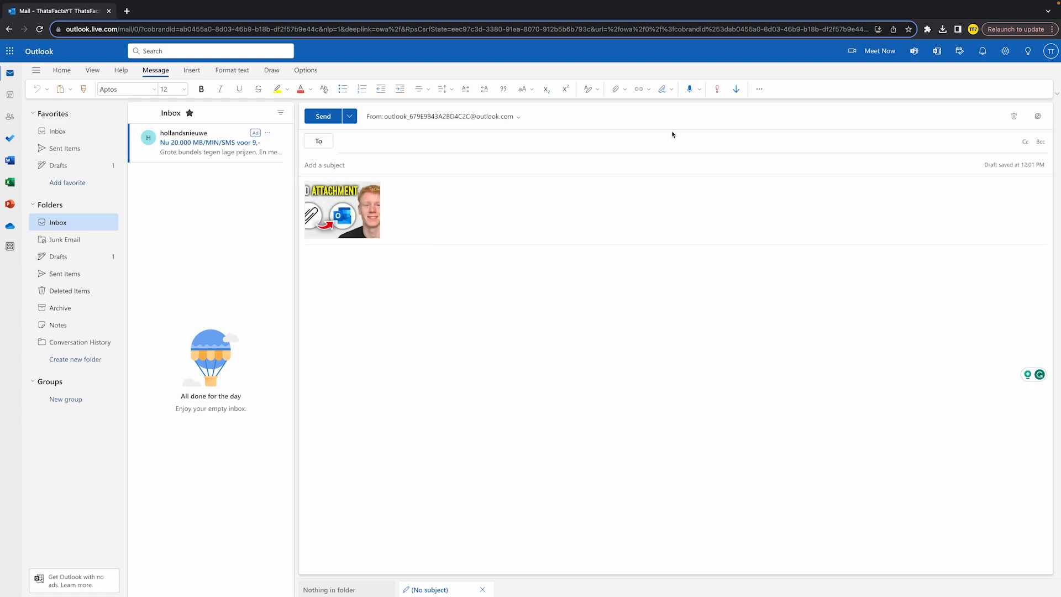
click(615, 88)
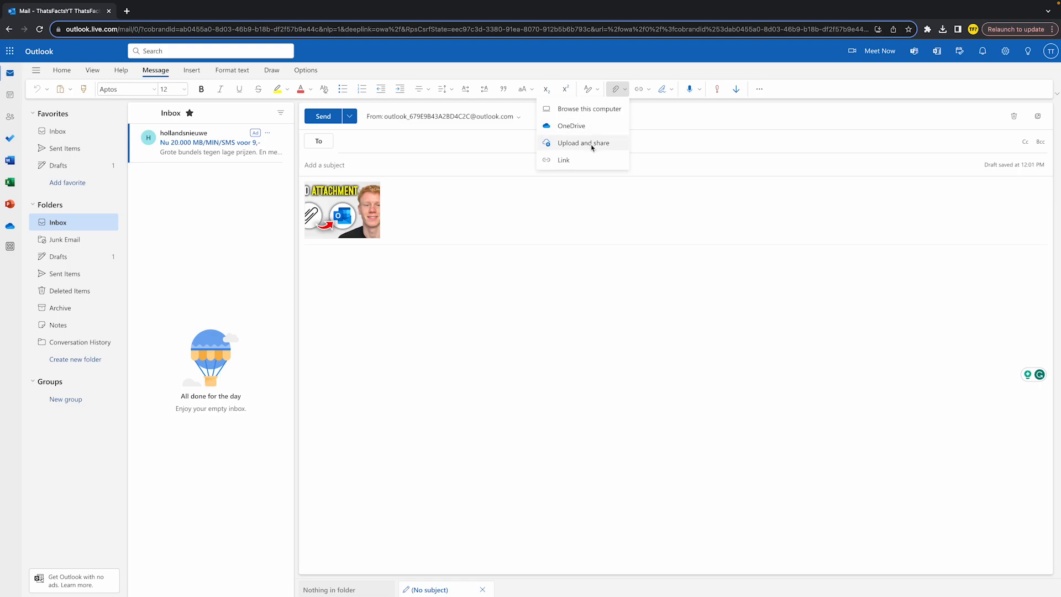
mouse_move(564, 159)
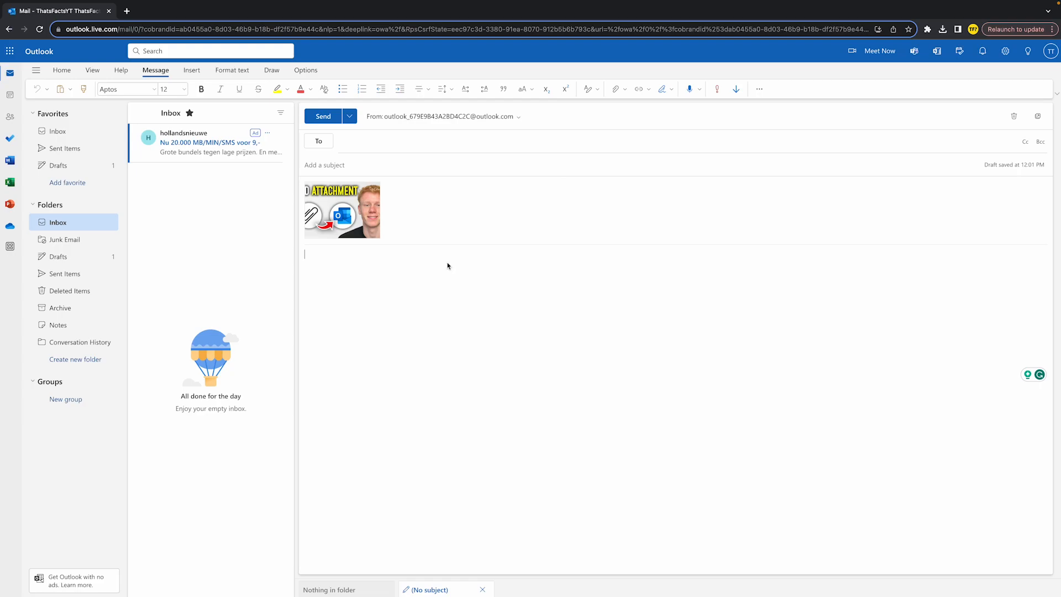
mouse_move(382, 228)
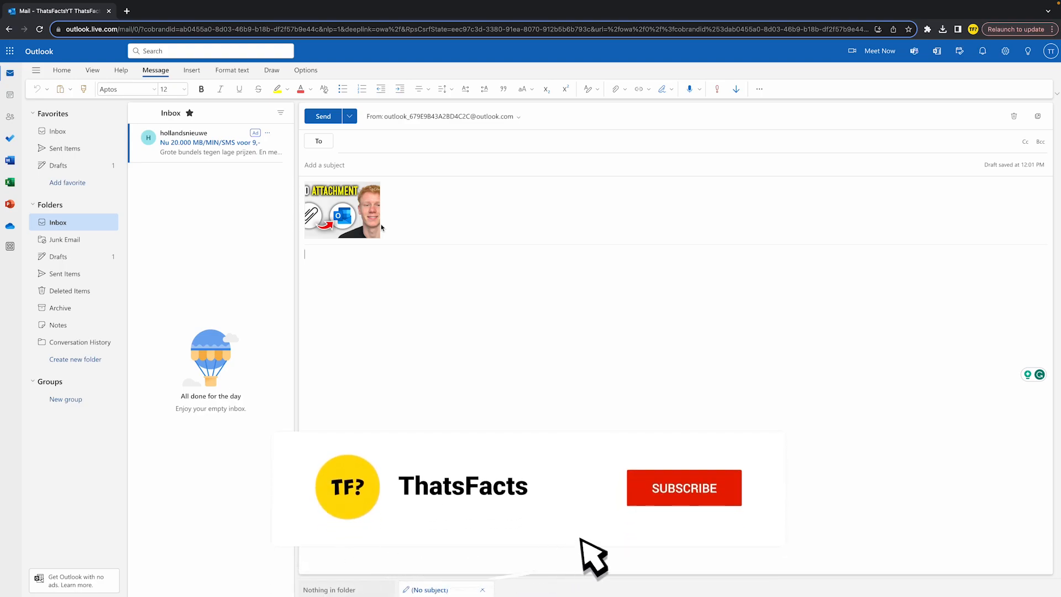
click(684, 487)
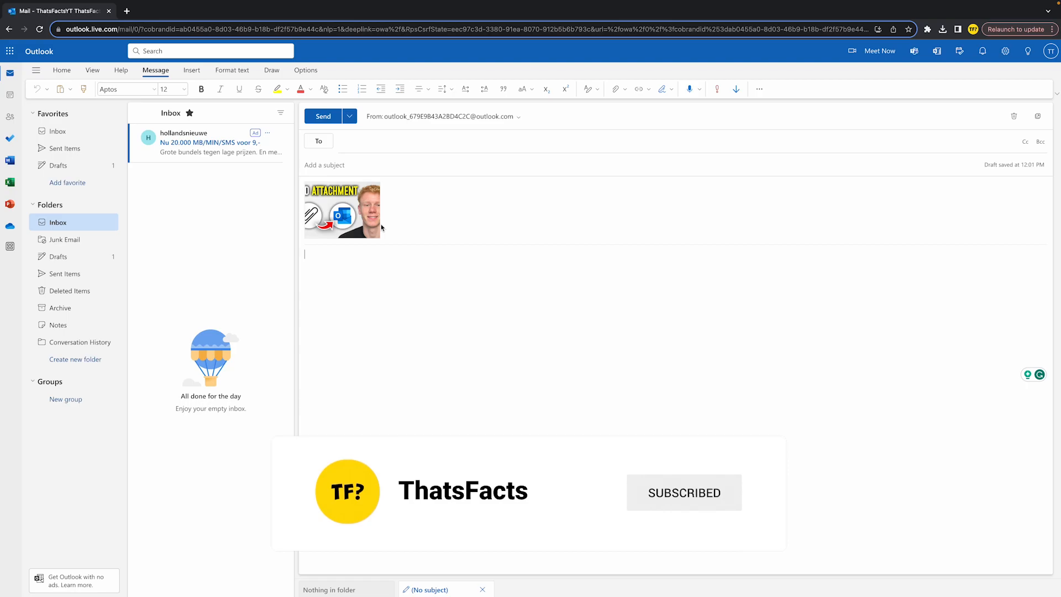